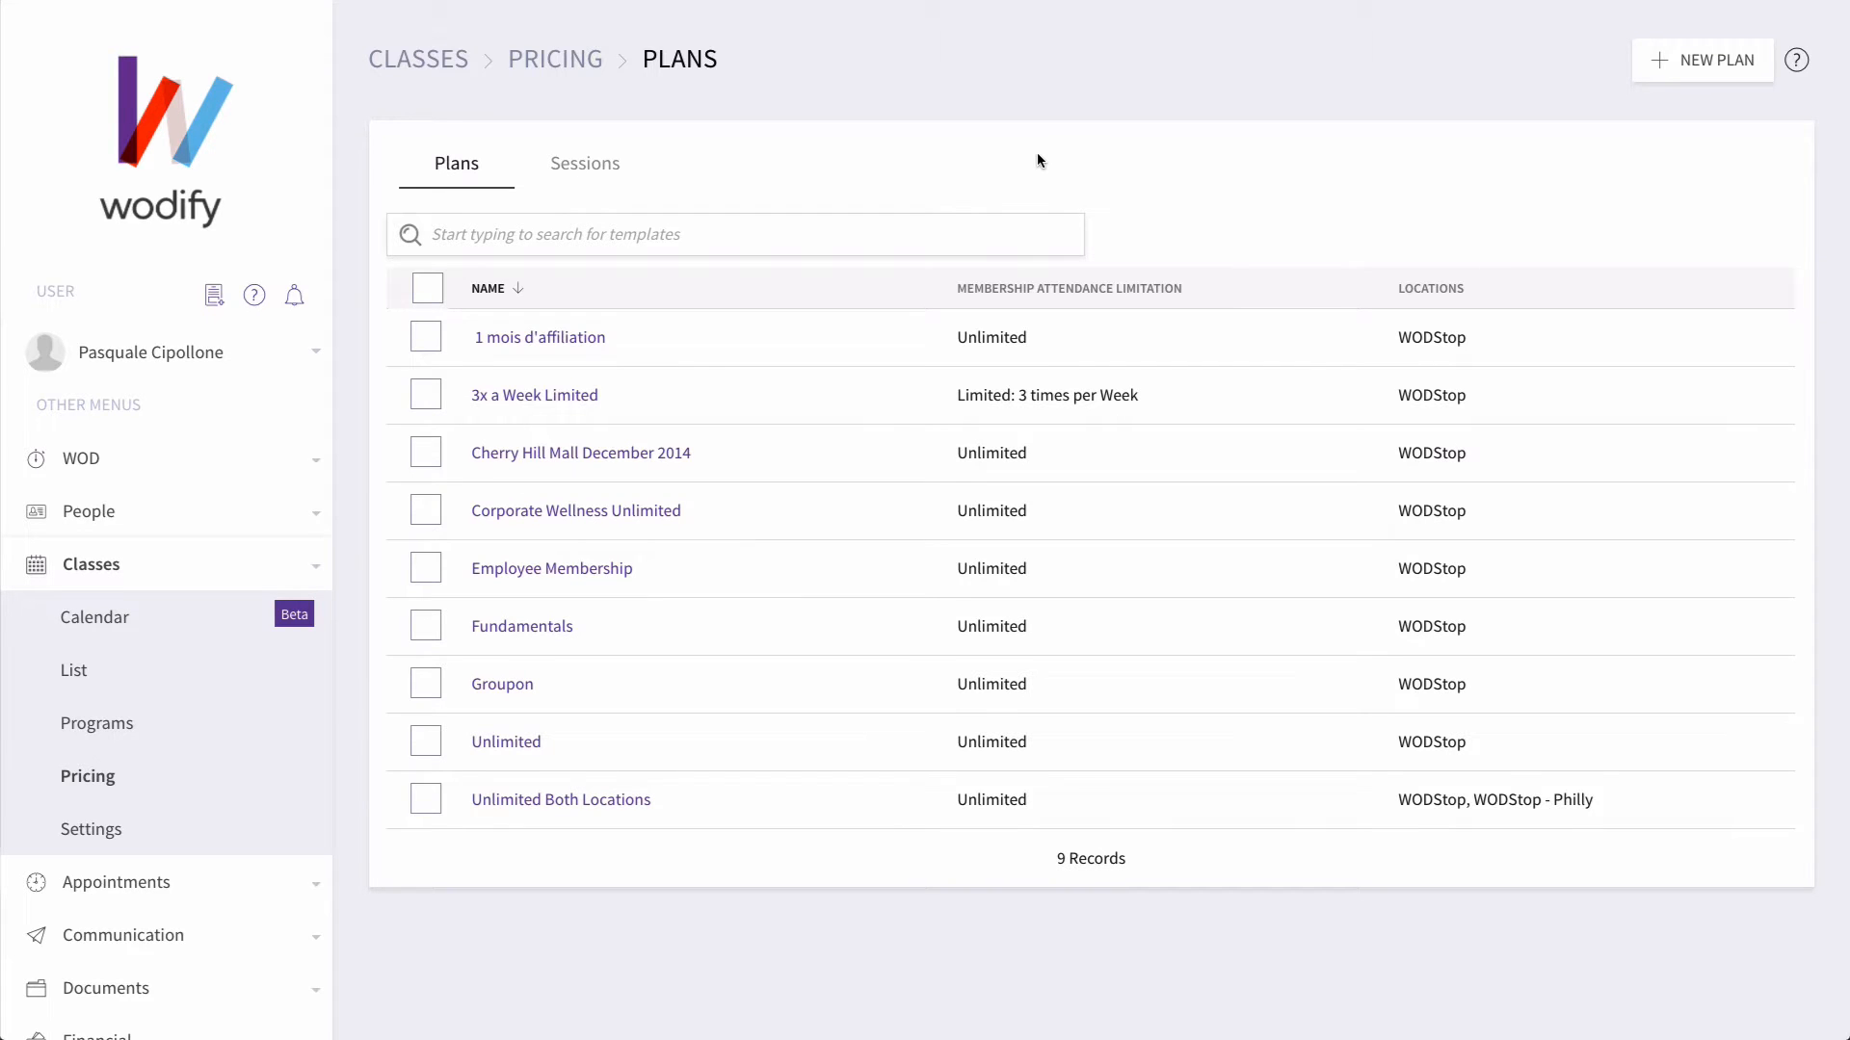
mouse_move(664, 179)
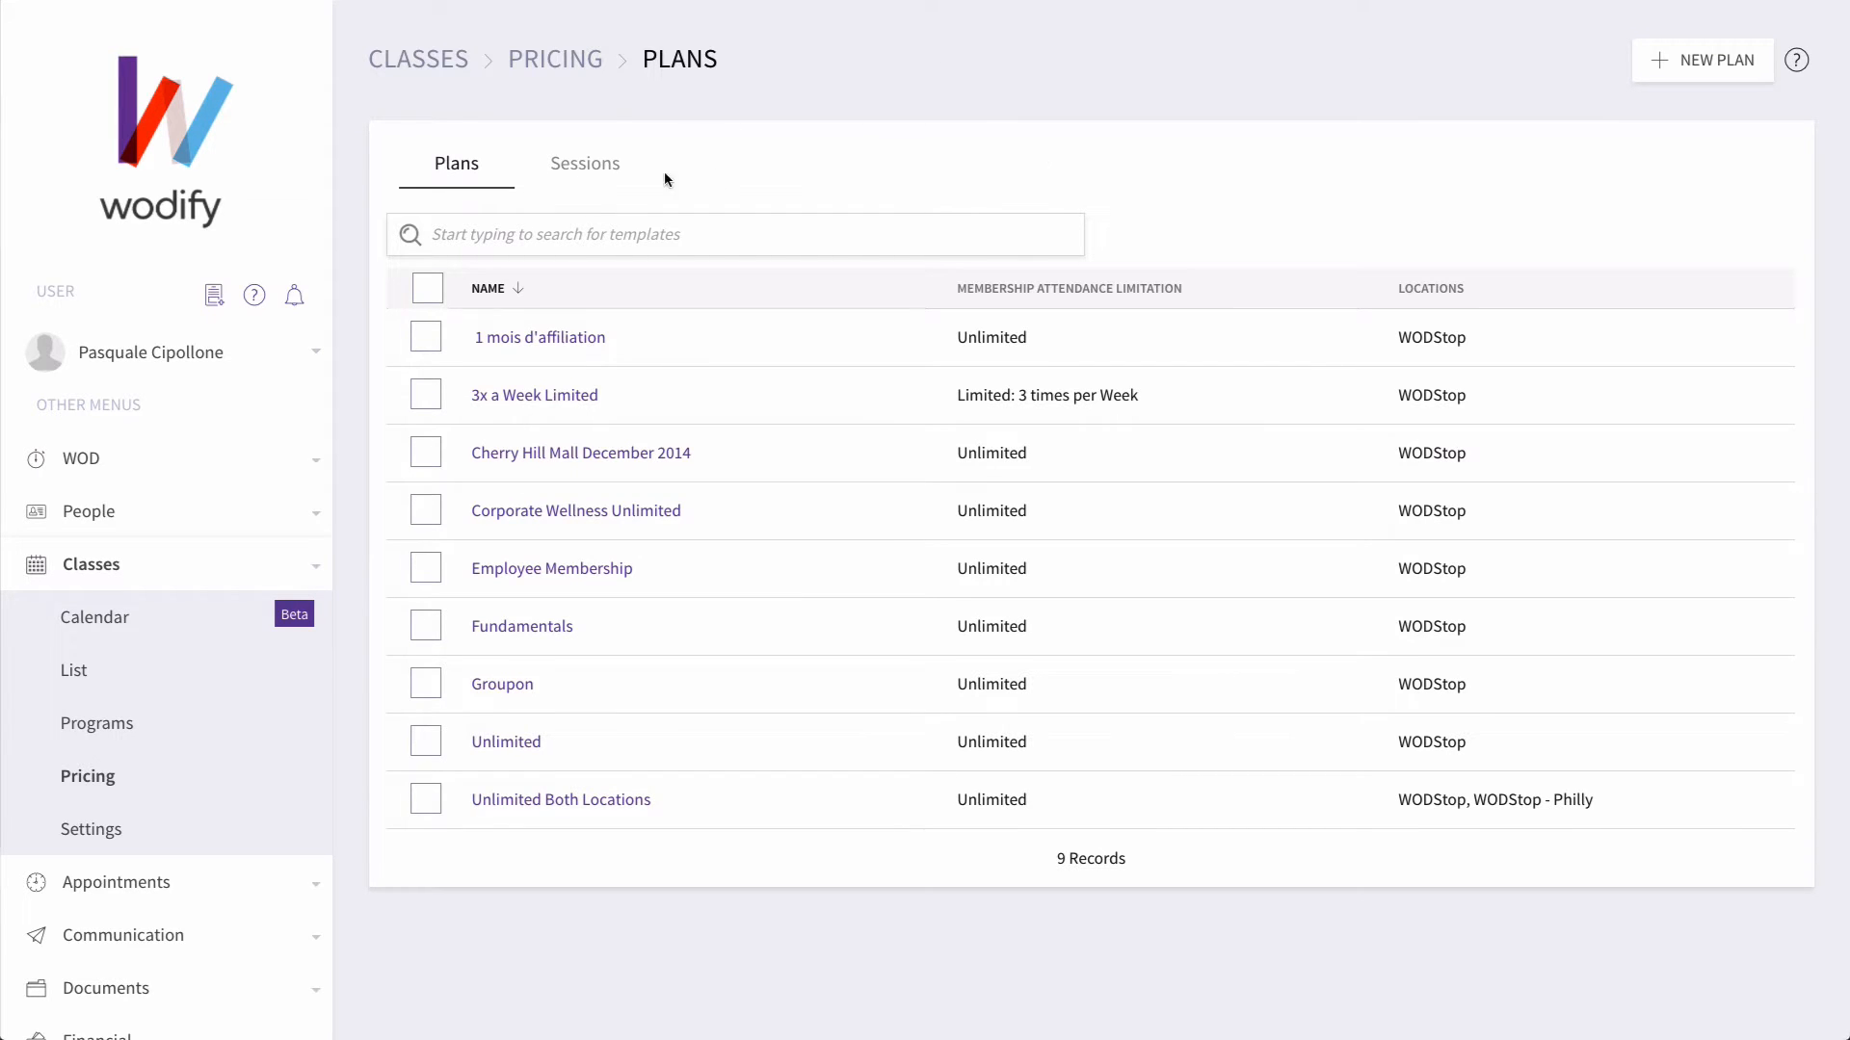
Switch the Pricing page to the Sessions tab to list the seven session packages
left_click(584, 163)
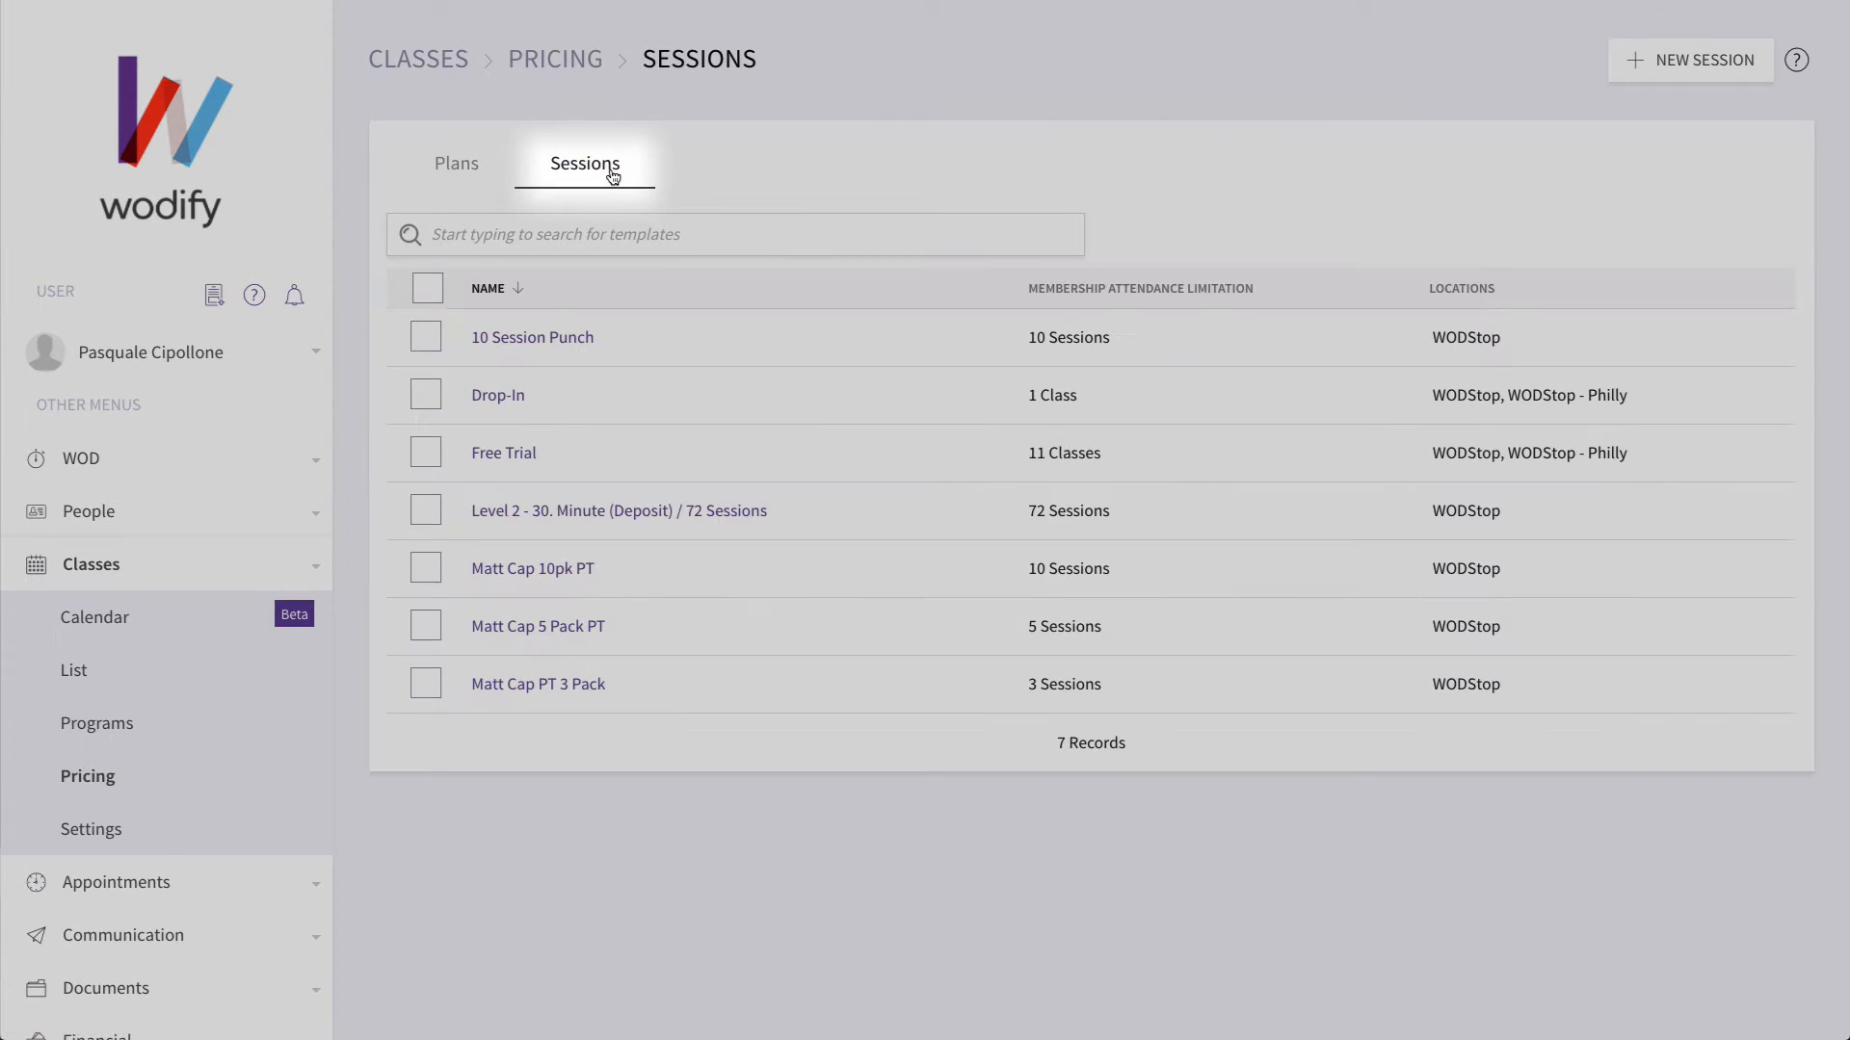
mouse_move(541, 381)
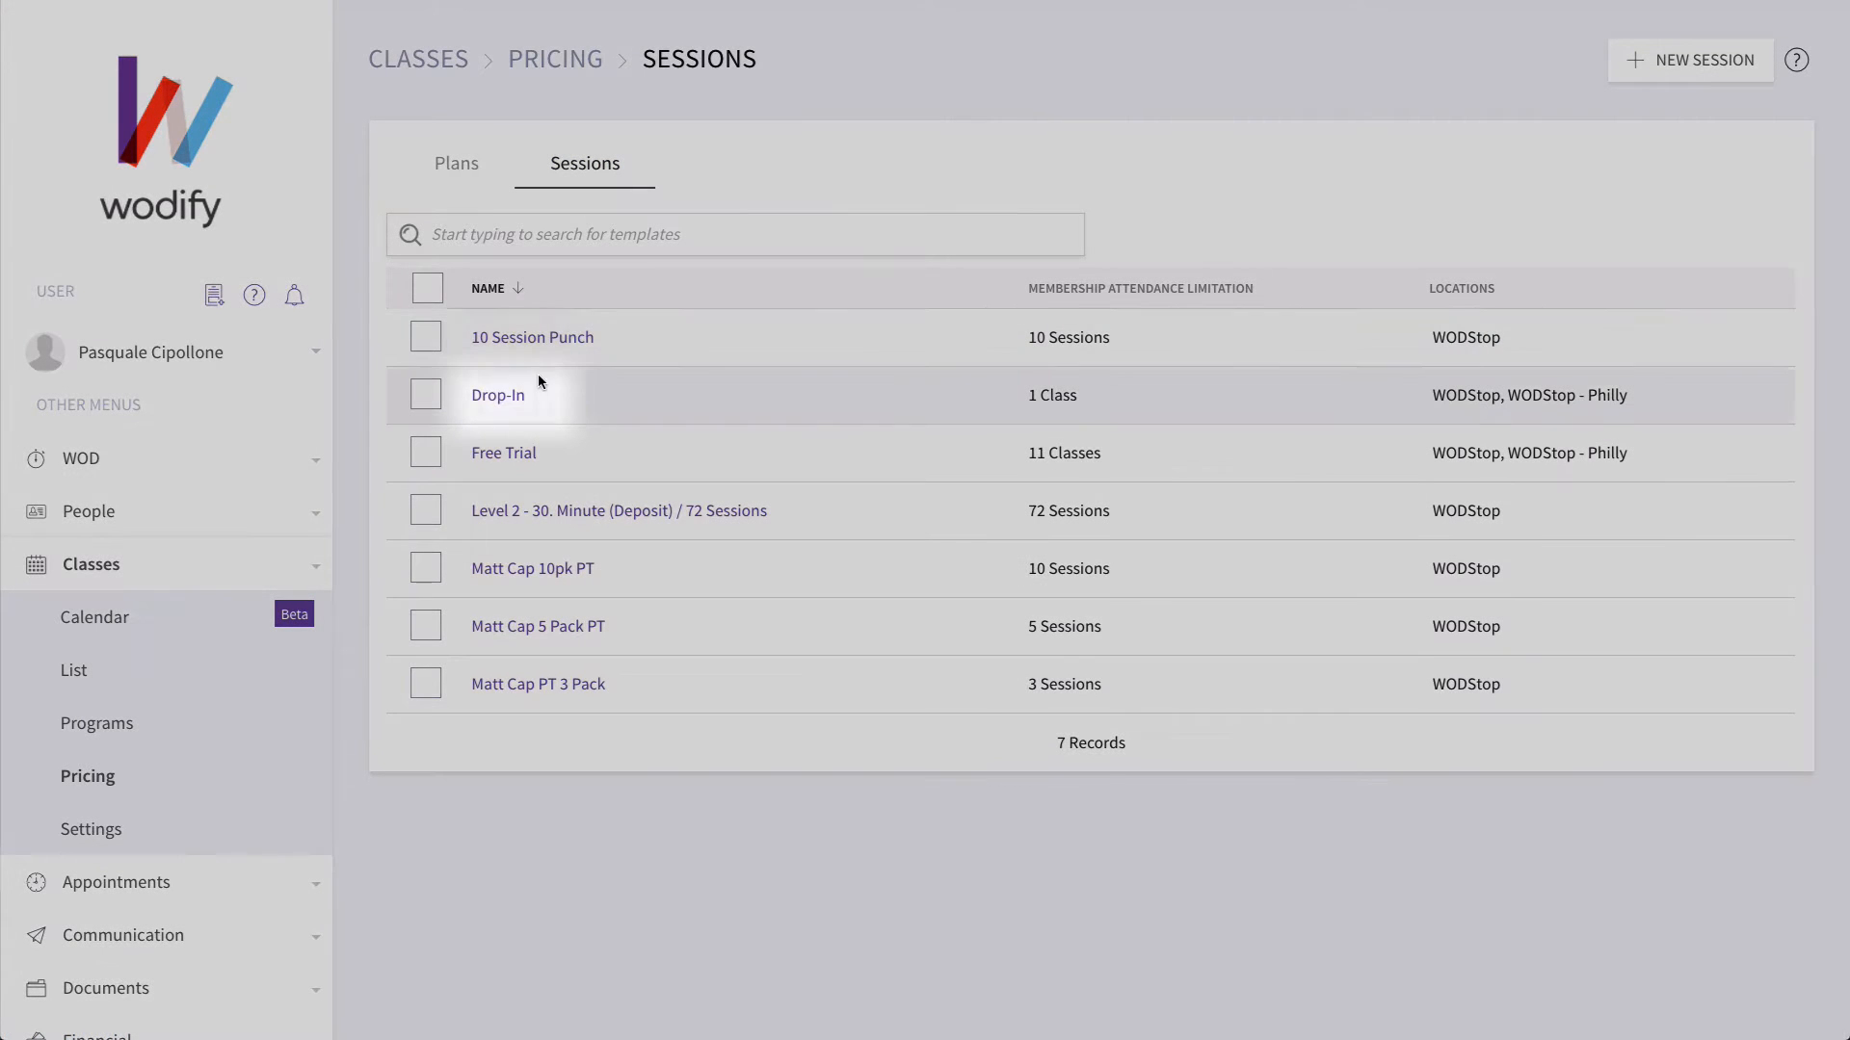
Open the Drop-In session's edit form and scroll to its payment options
left_click(497, 395)
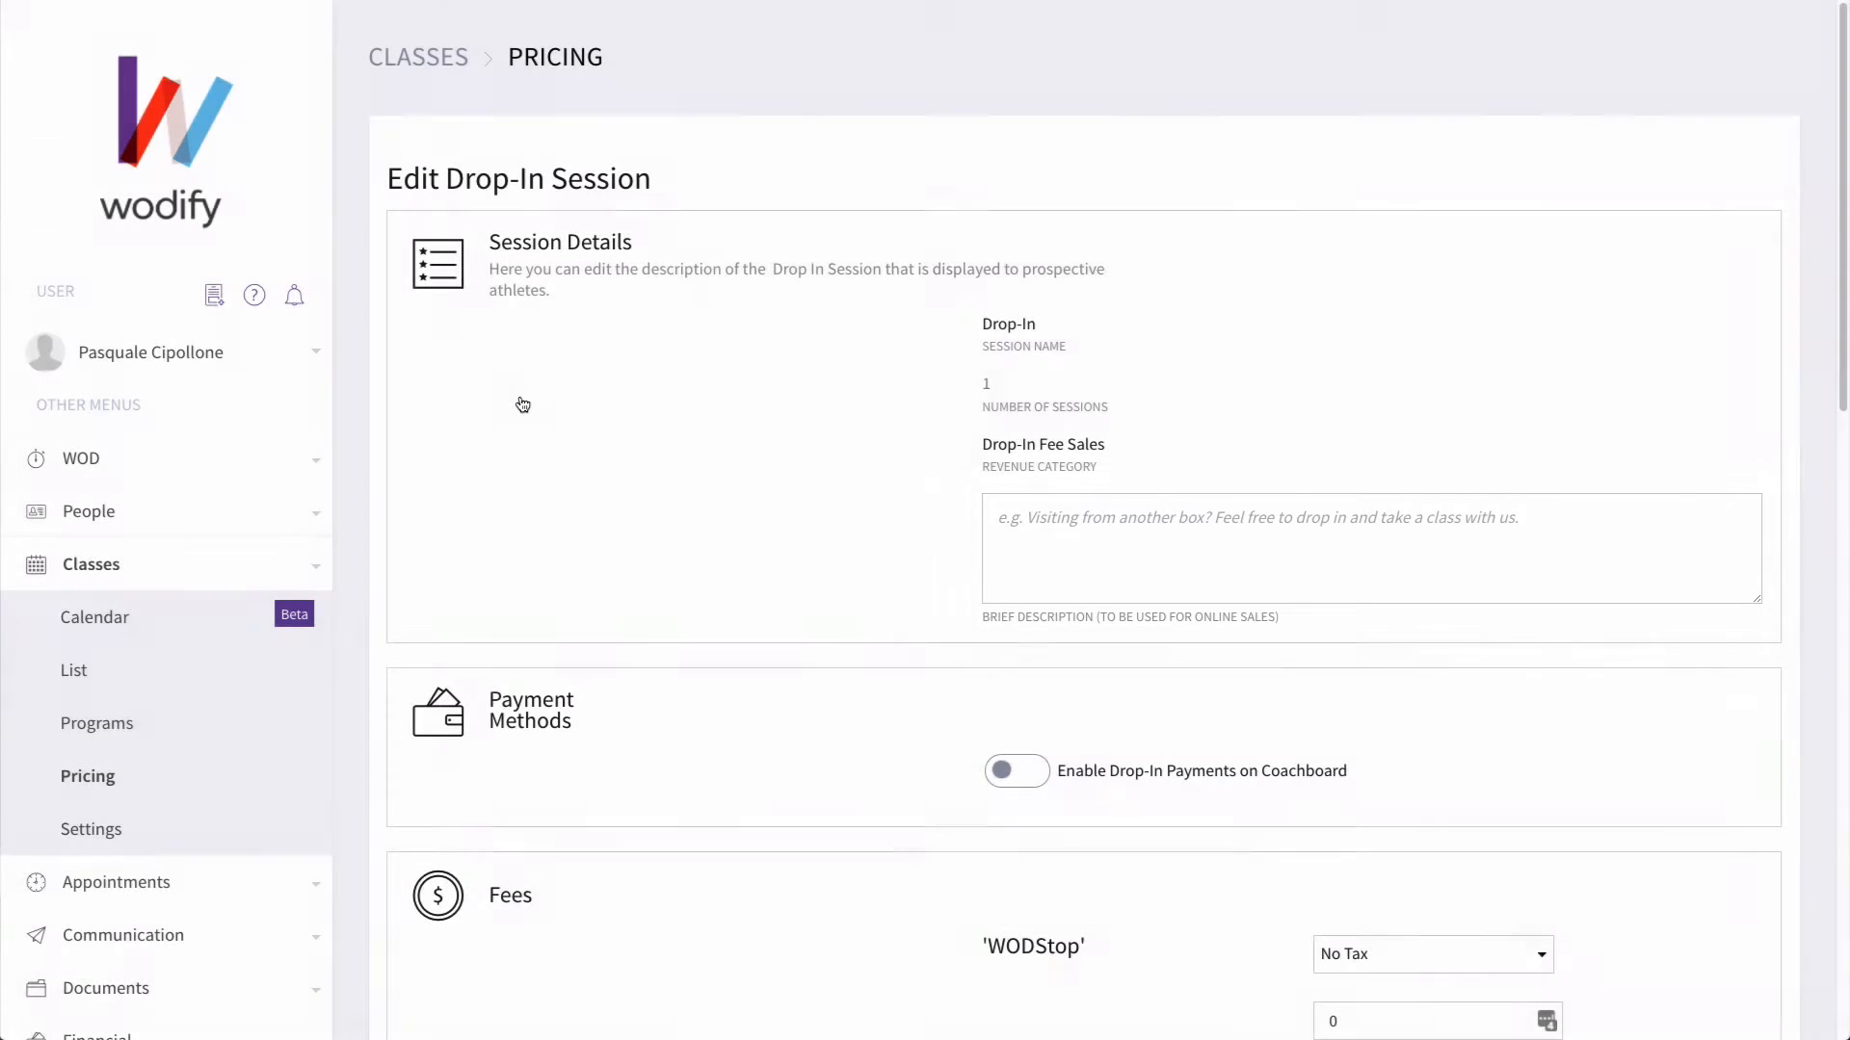
scroll("down", 3)
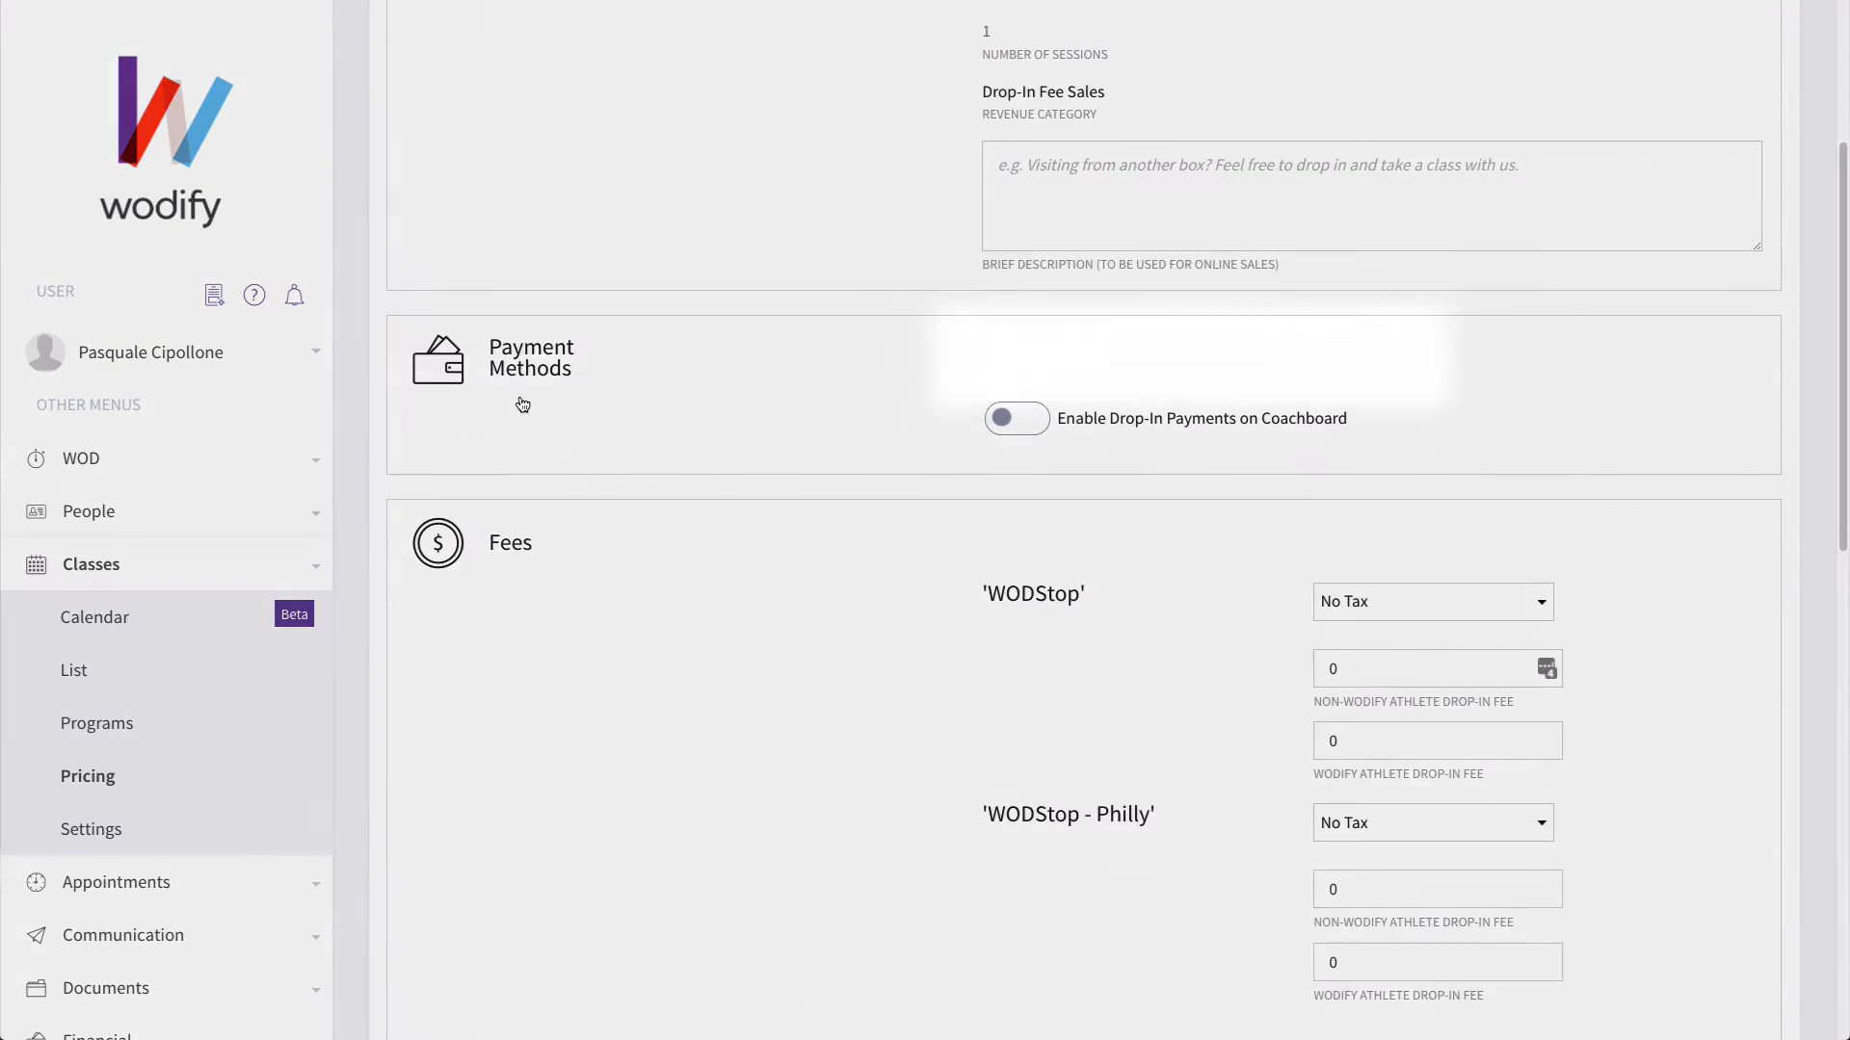
Turn on 'Enable Drop-In Payments on Coachboard' and 'No Charge available on Coachboard'
left_click(1014, 417)
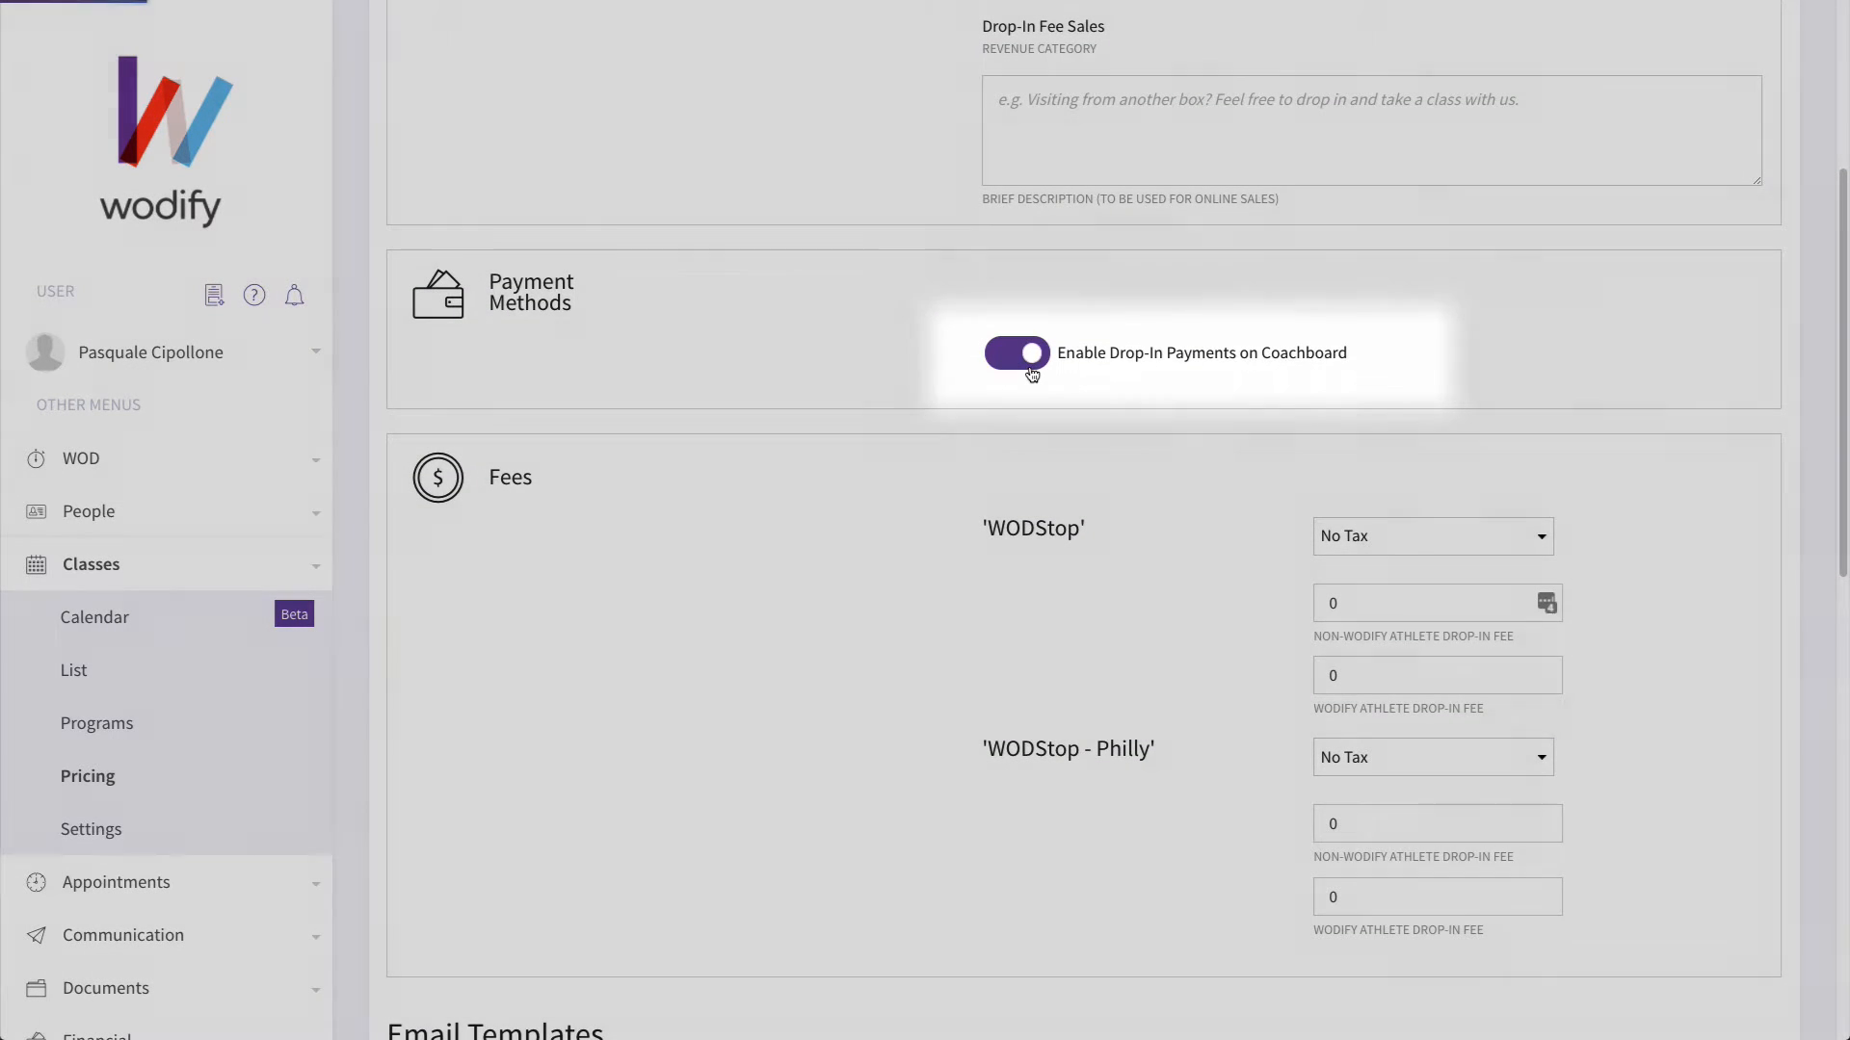
left_click(1015, 352)
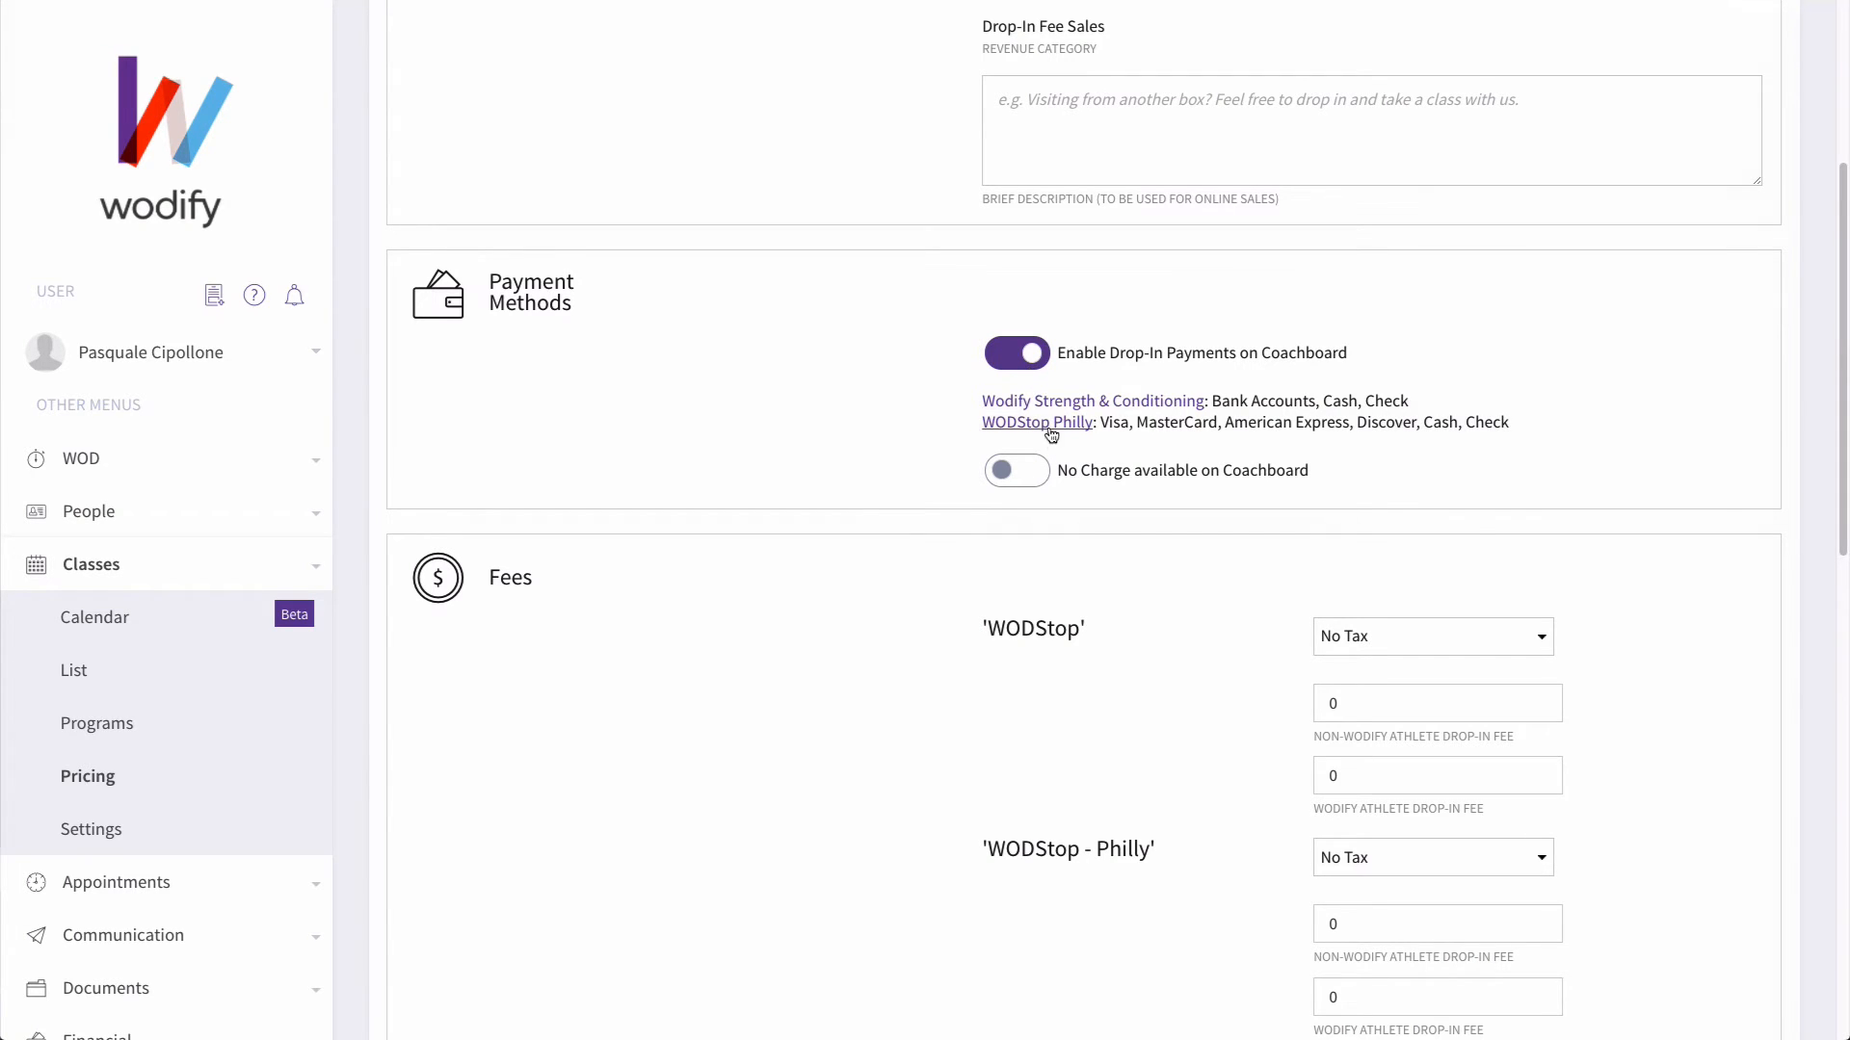
left_click(1015, 469)
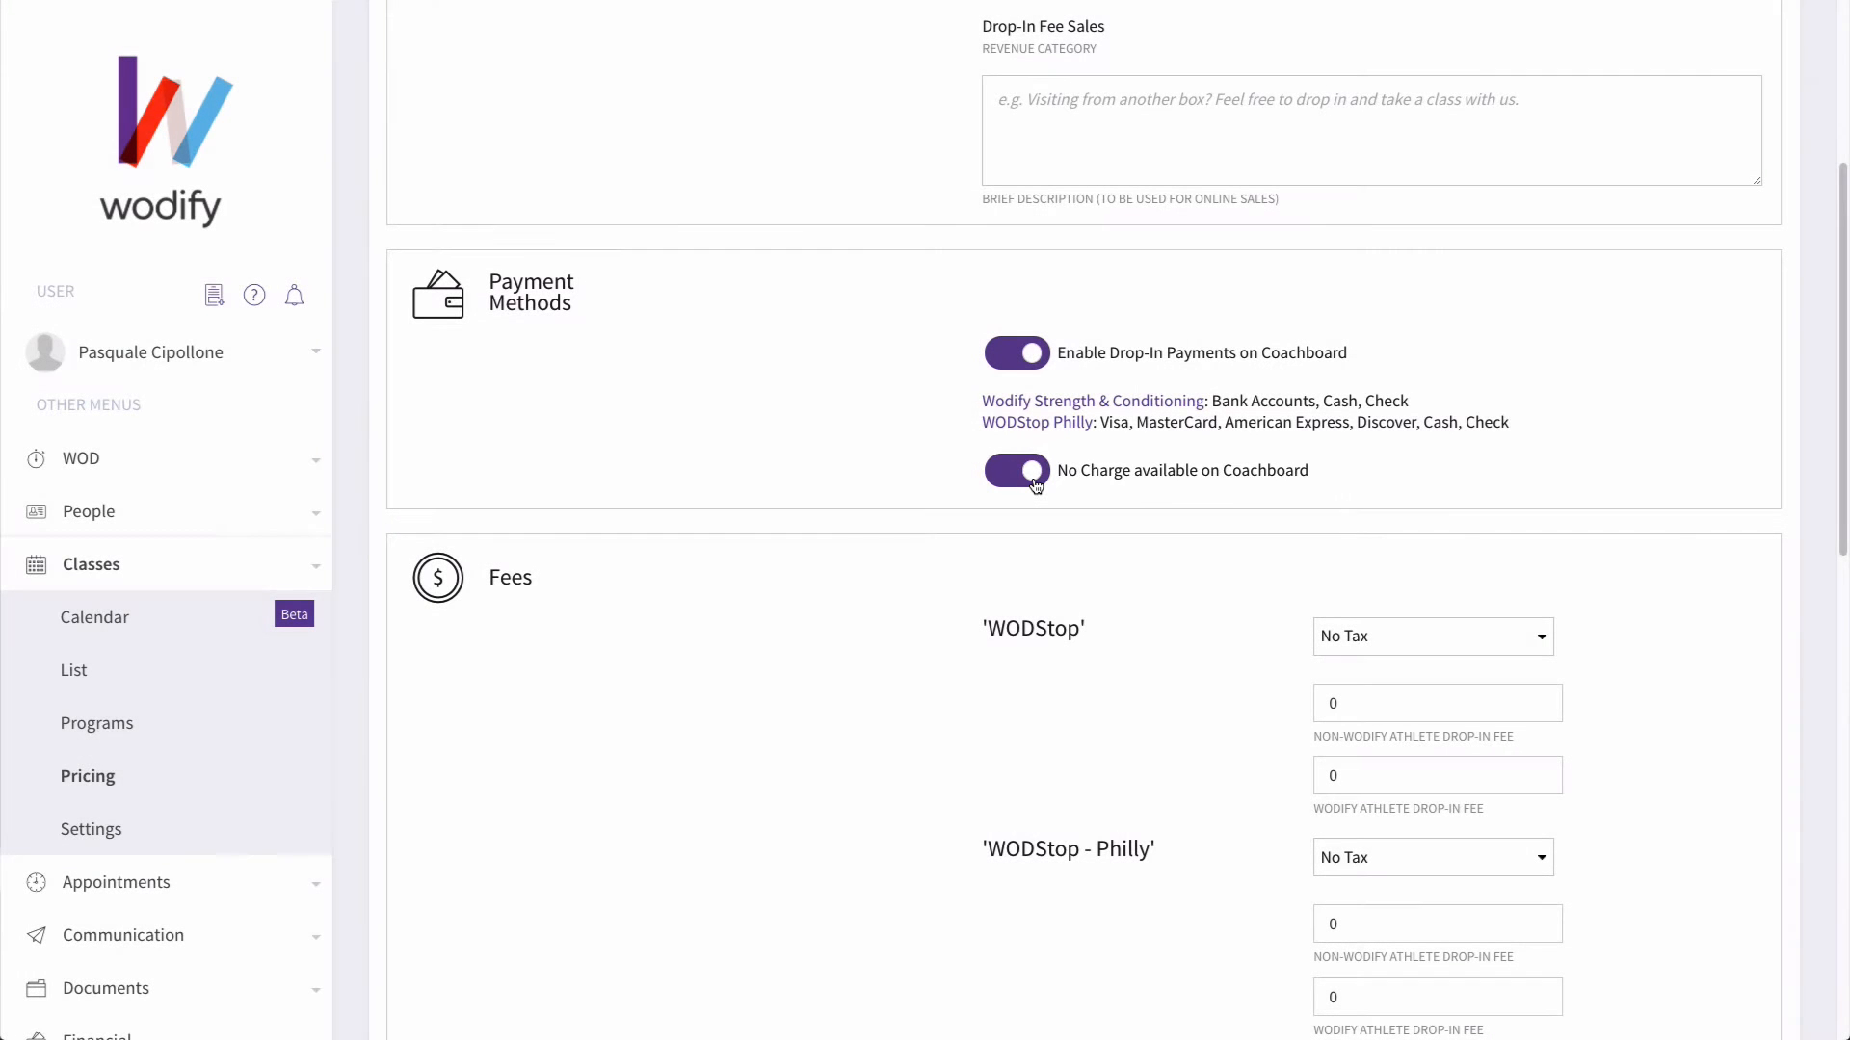
scroll("down", 3)
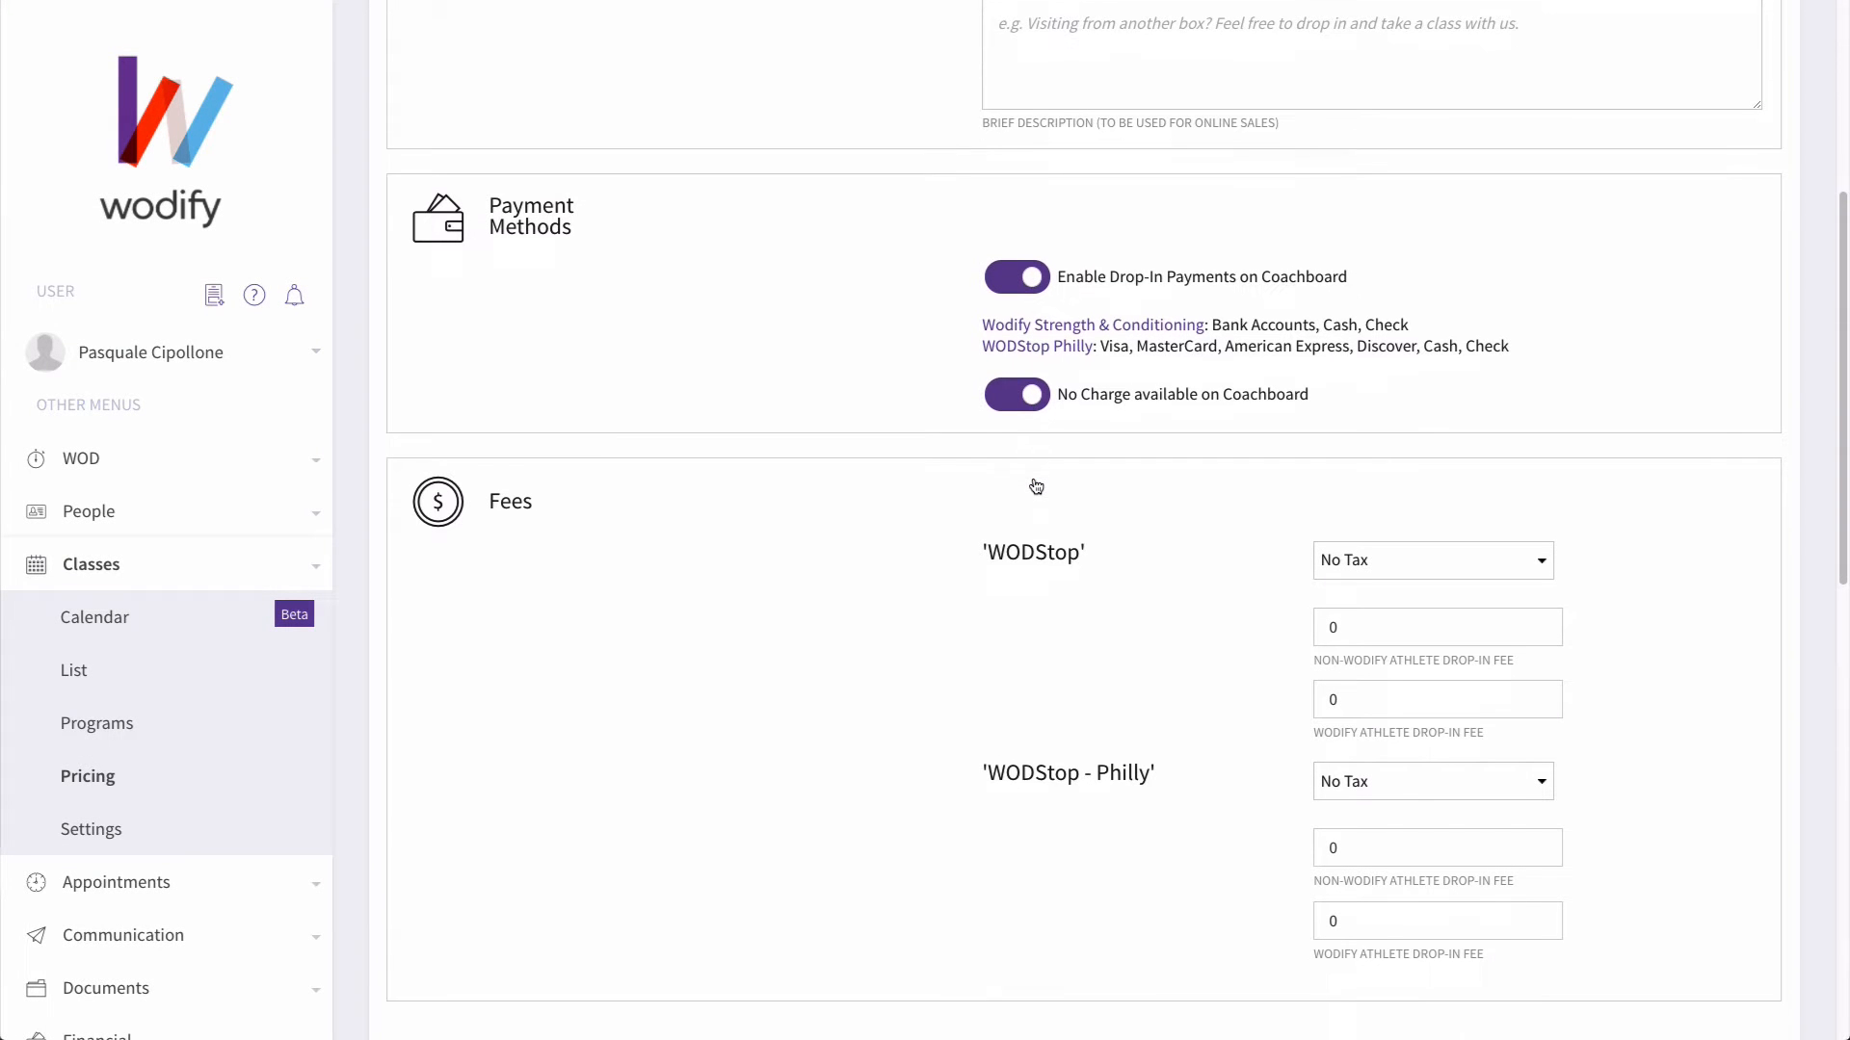
Enter WODStop drop-in fees of 20 for non-Wodify and 15 for Wodify athletes
scroll("down", 3)
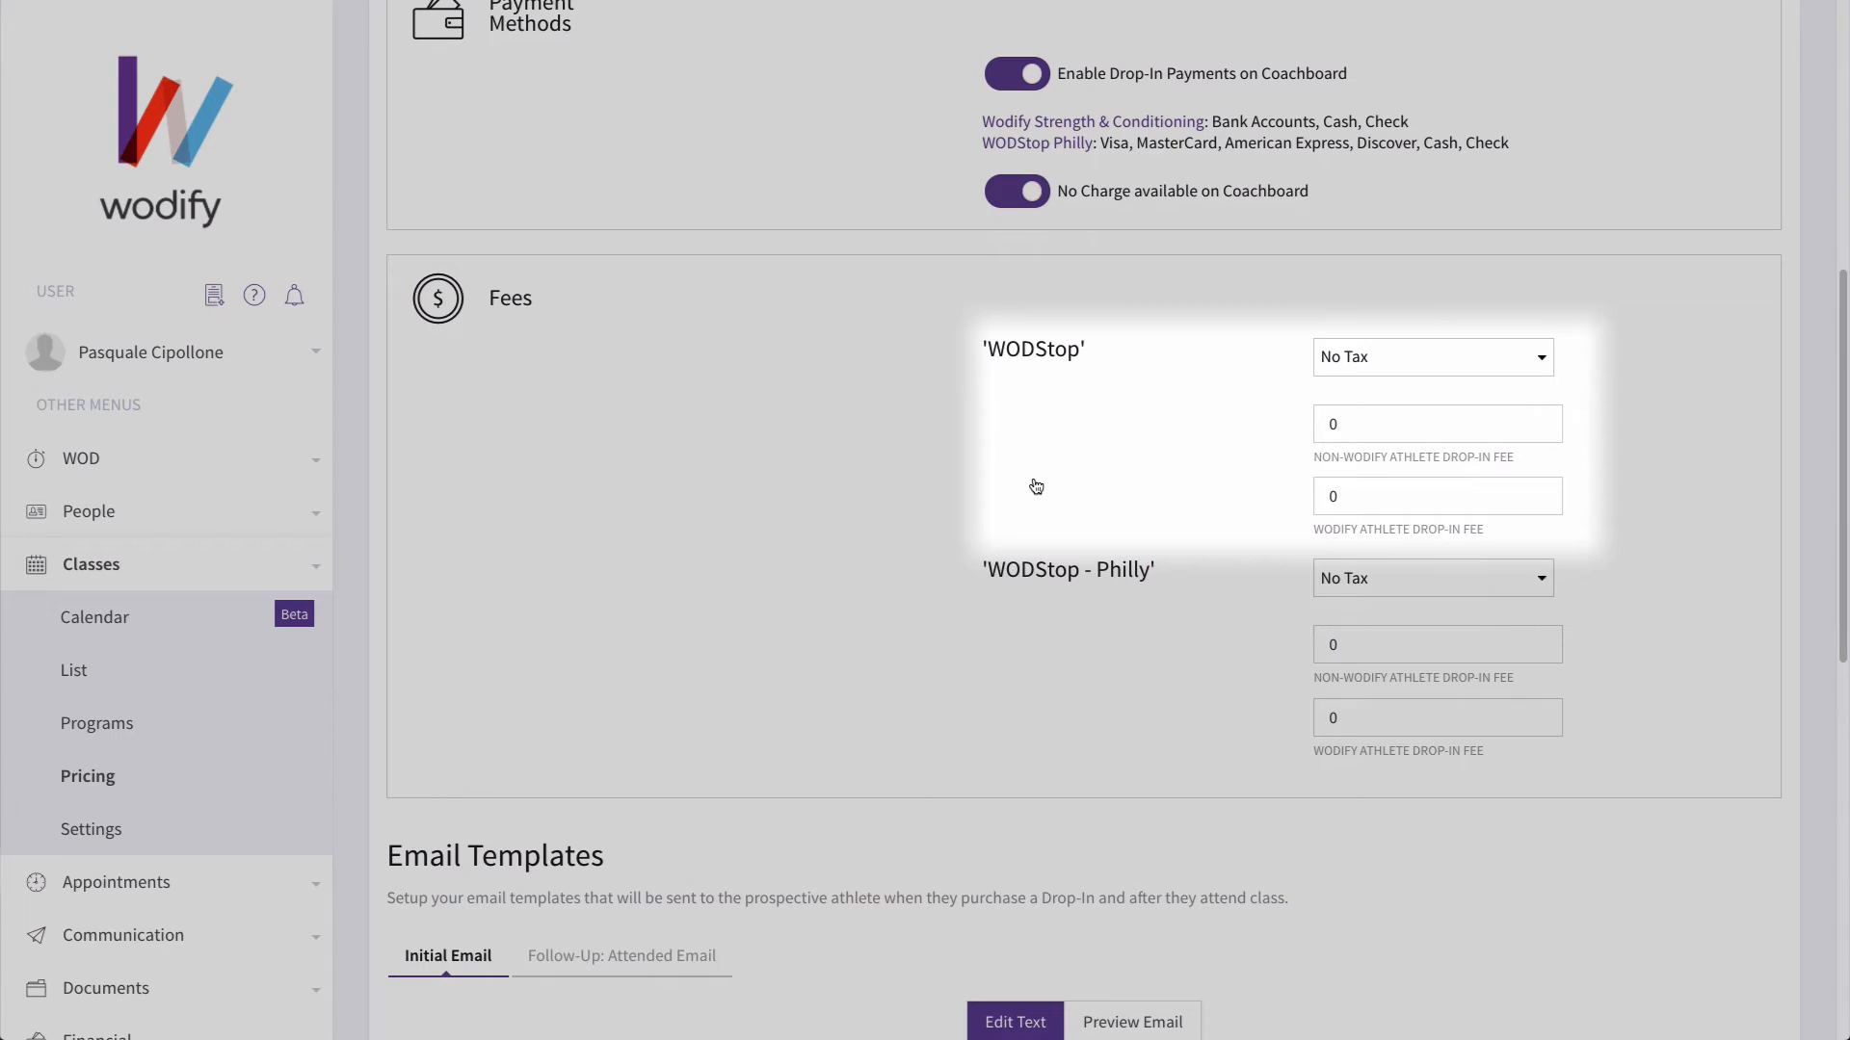
left_click(1436, 424)
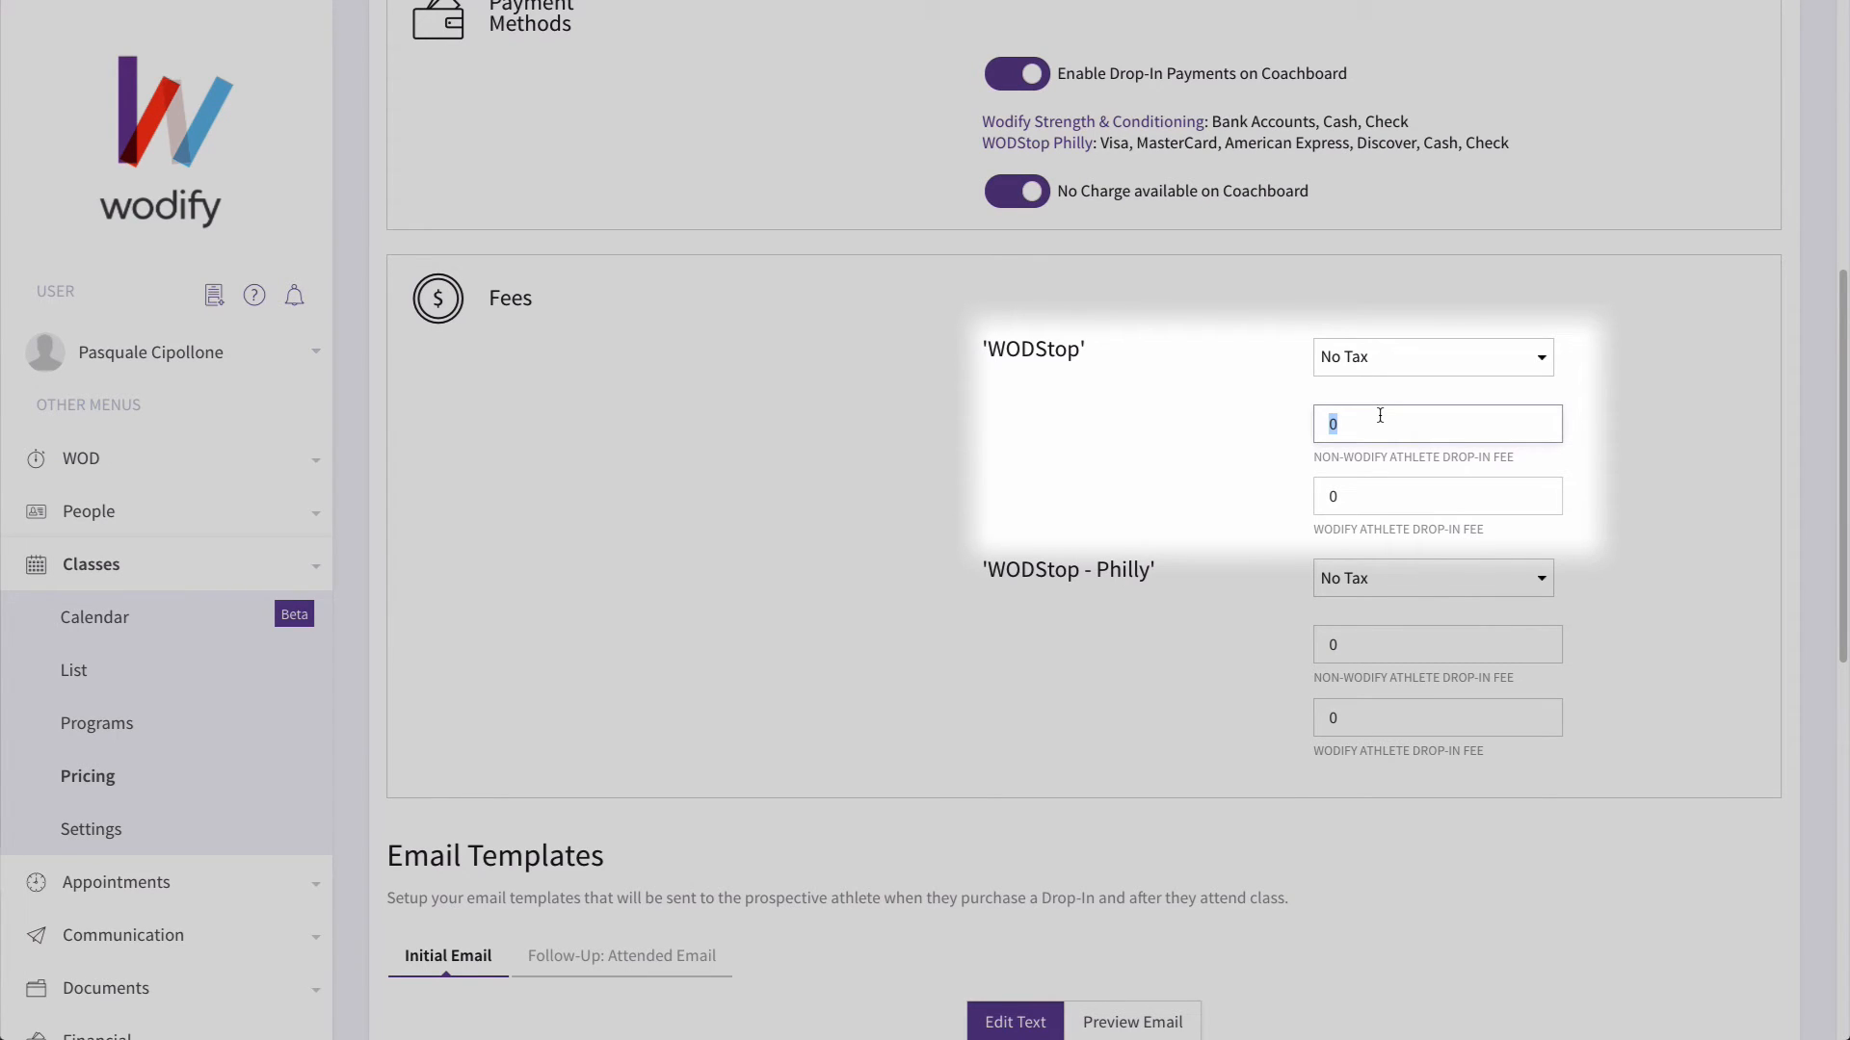
type("15")
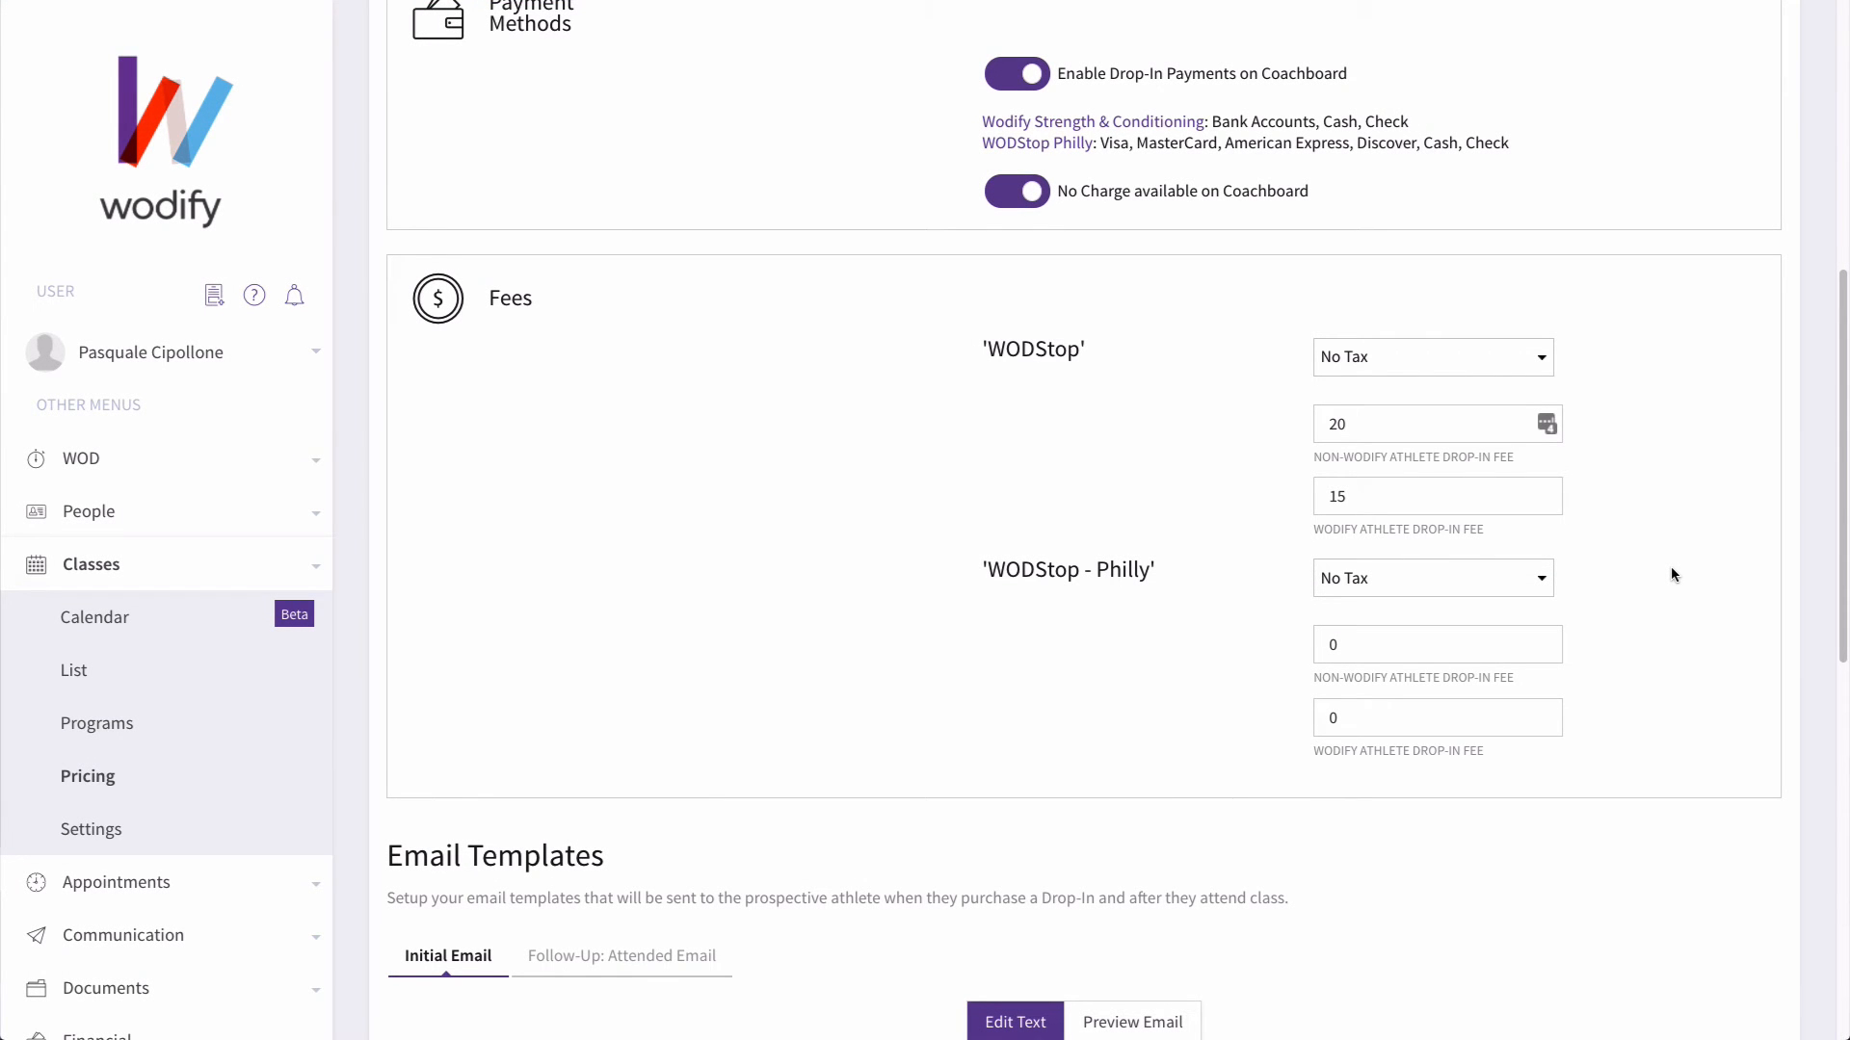
Scroll down to the Email Templates section to show the Initial Email editor
scroll("down", 3)
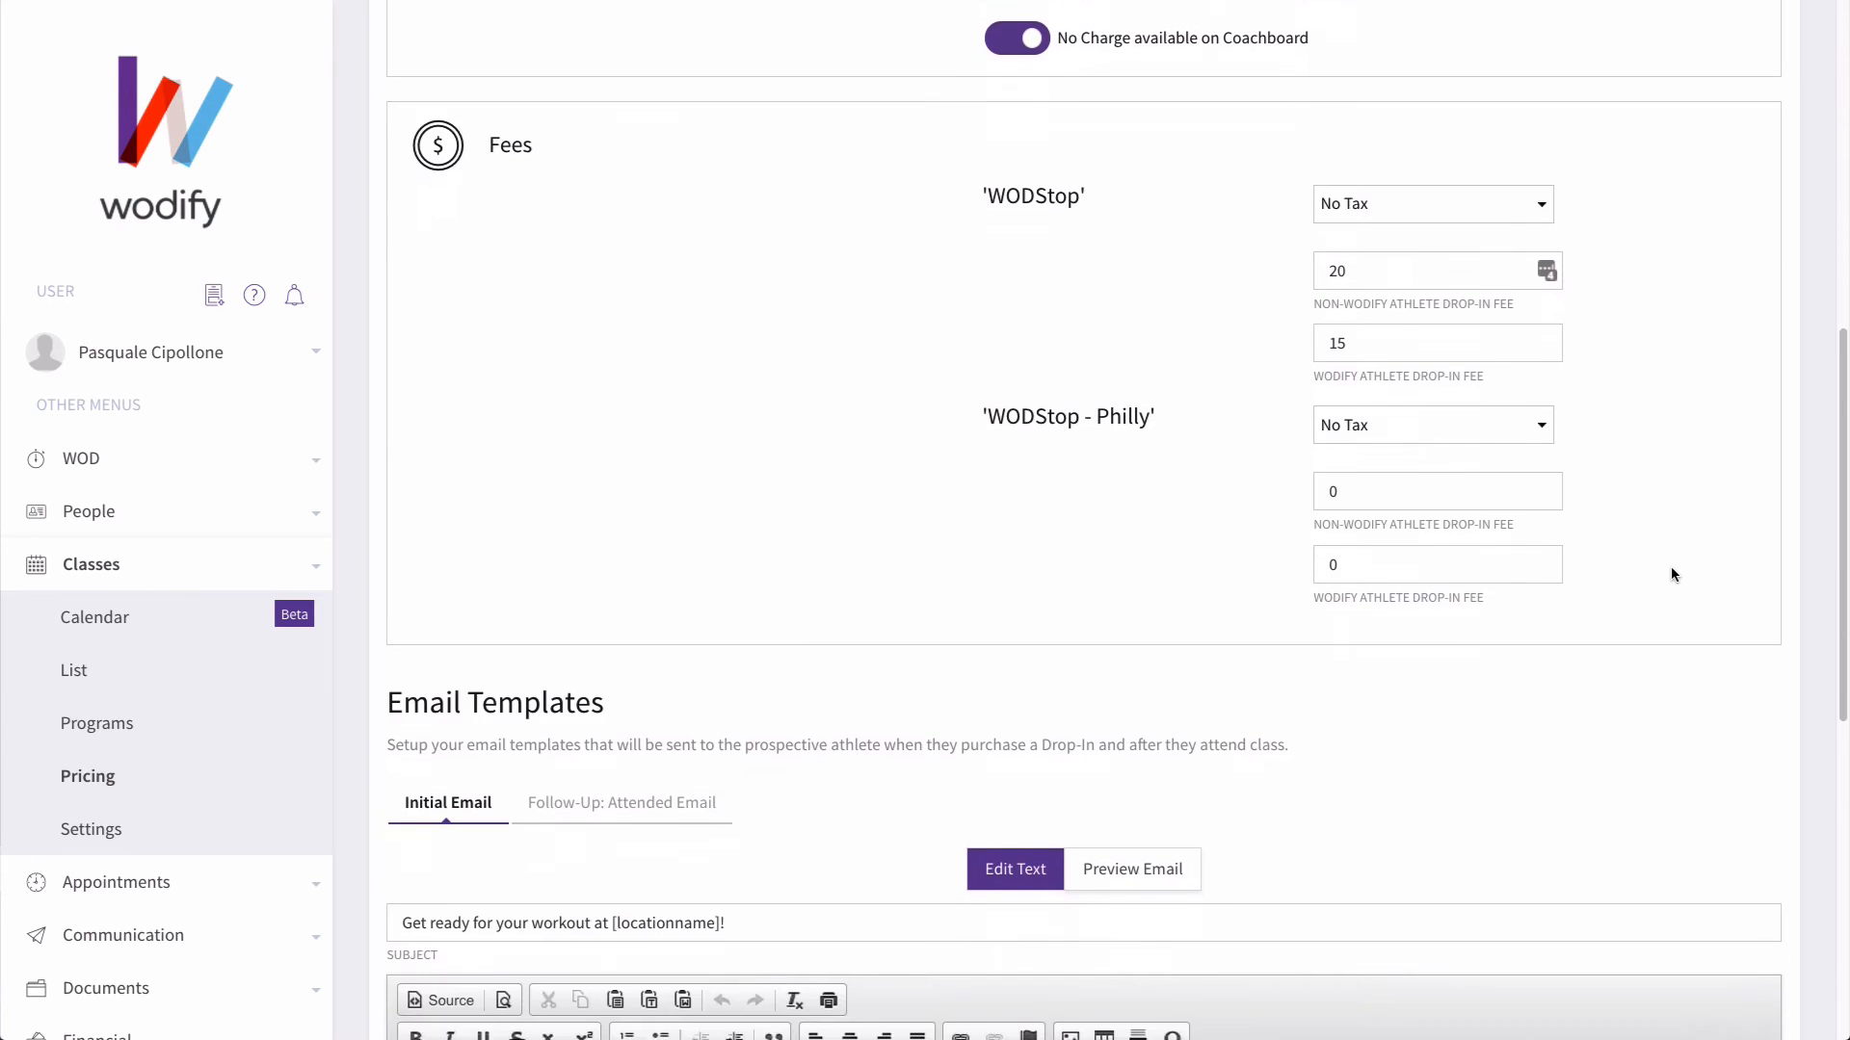
scroll("down", 3)
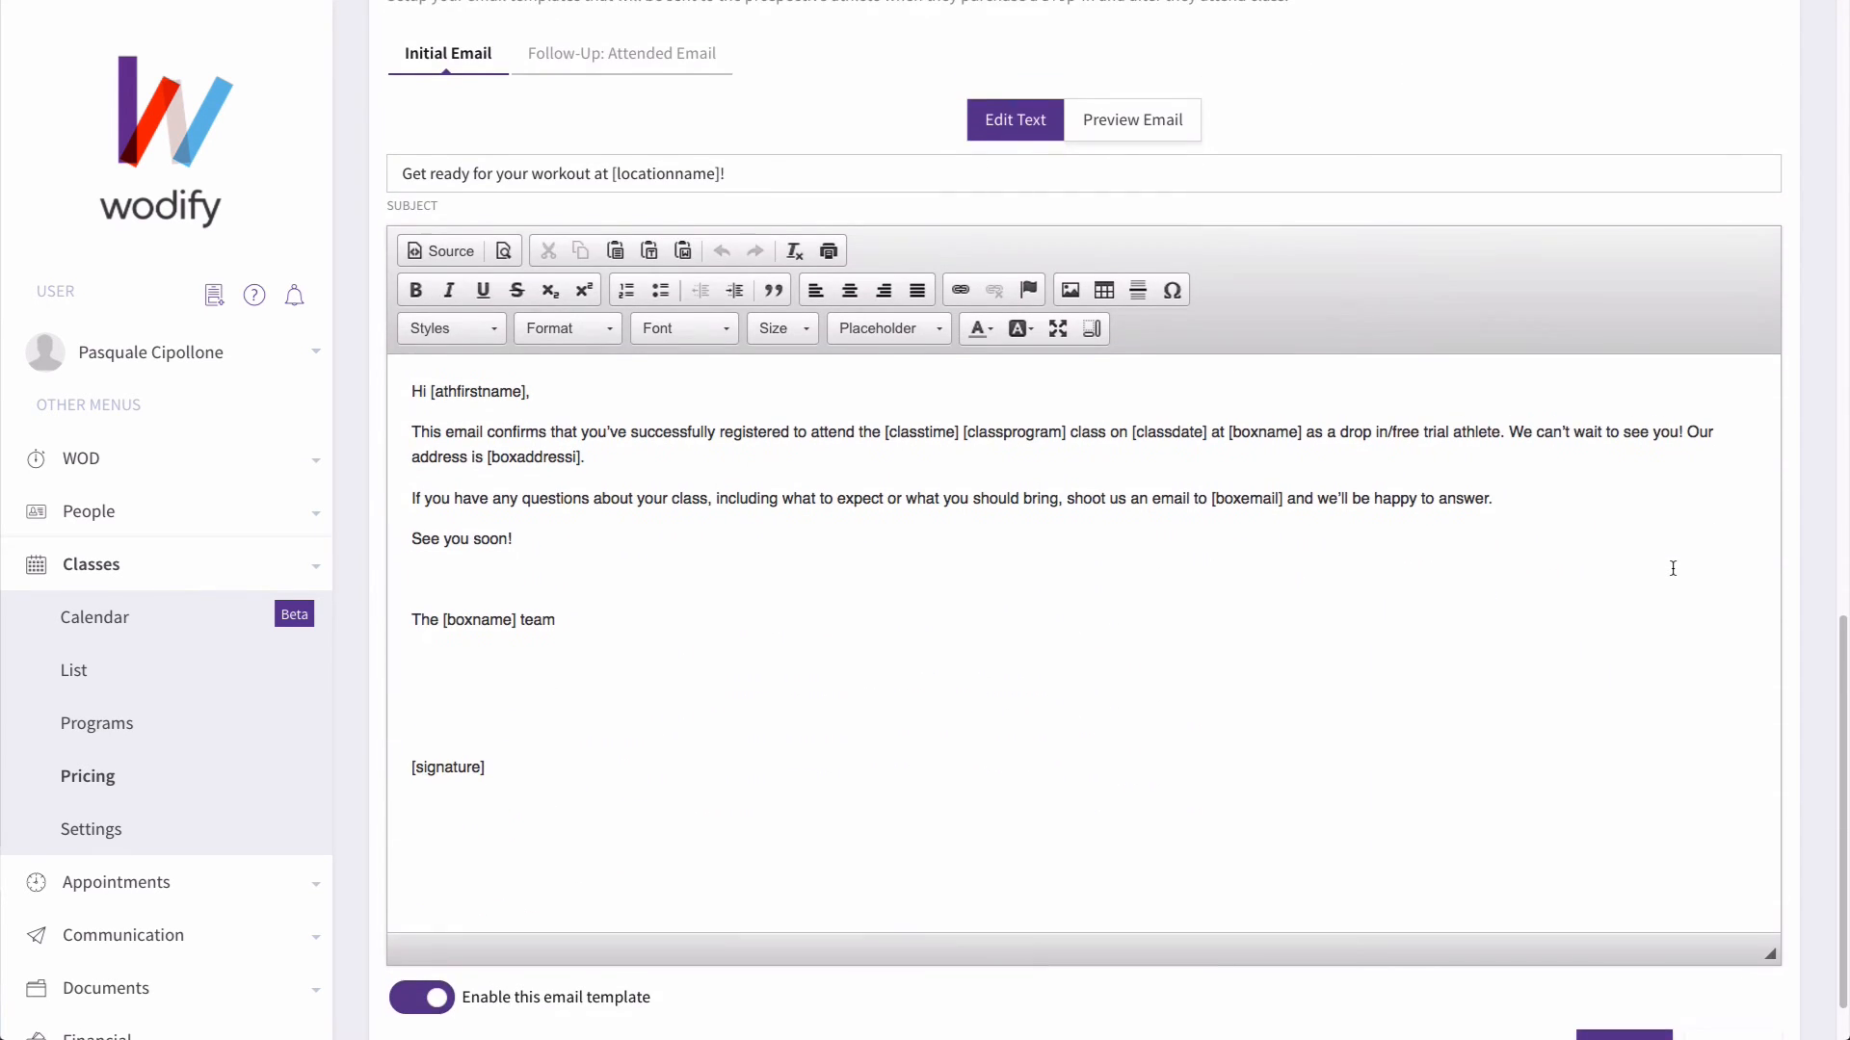
scroll("down", 3)
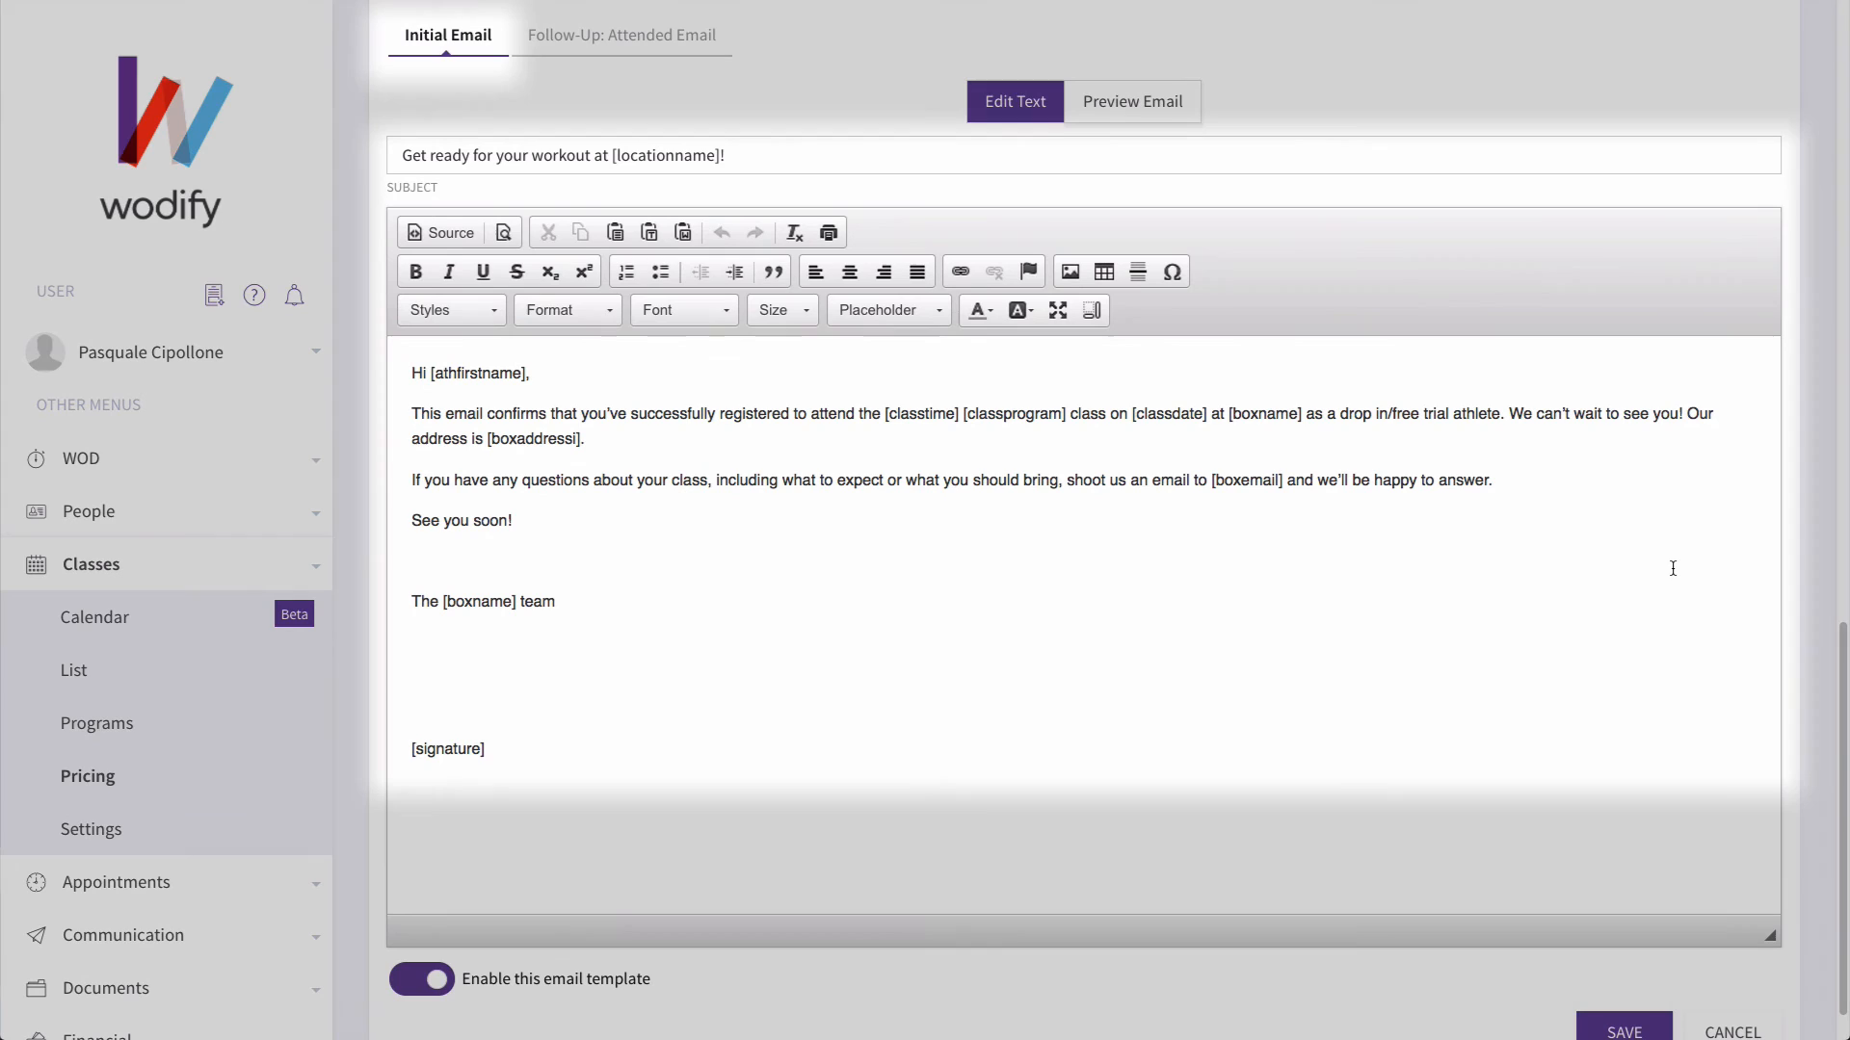